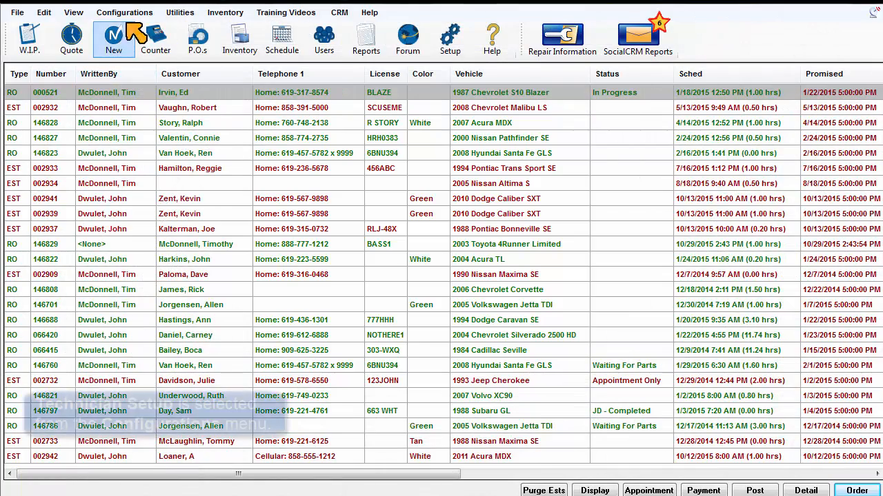
Open Technicians Setup from the Configurations menu.
left_click(124, 12)
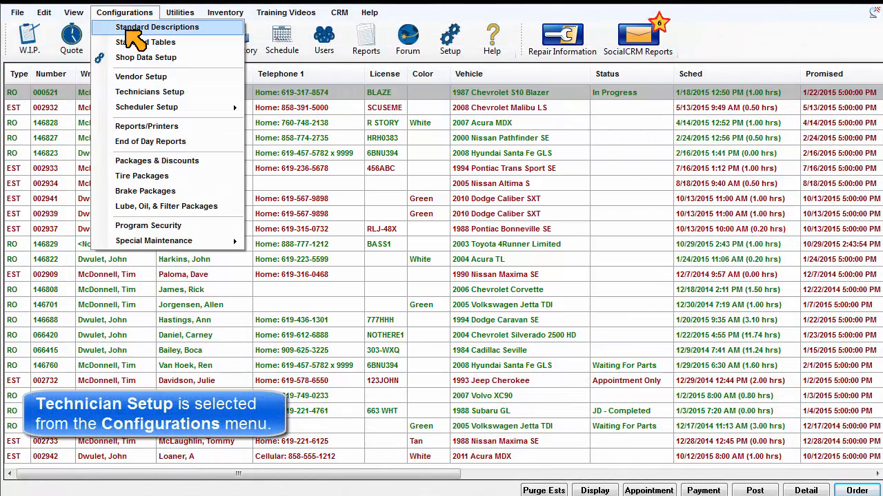
left_click(150, 91)
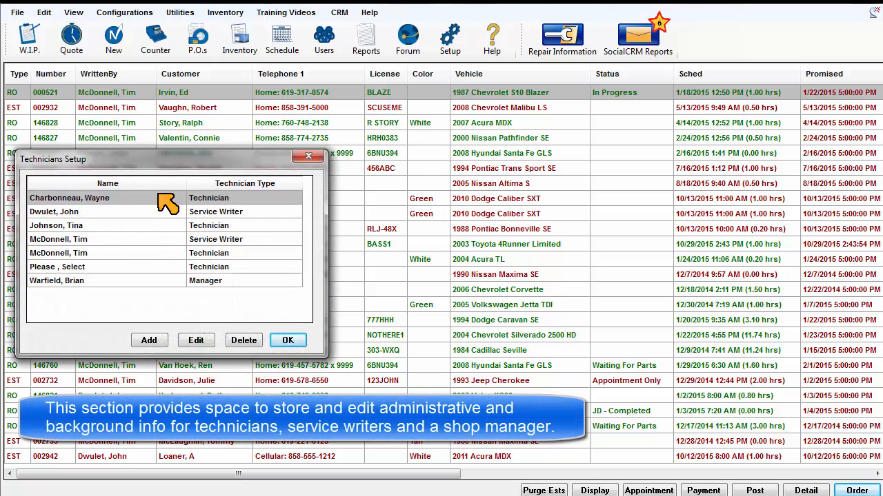
mouse_move(267, 239)
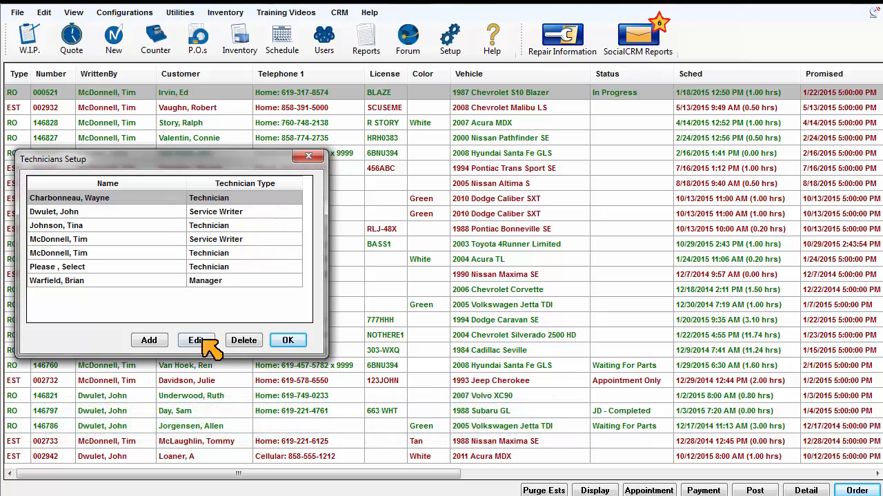
Open Charbonneau's employee record and toggle Inactive on, then off again.
left_click(196, 340)
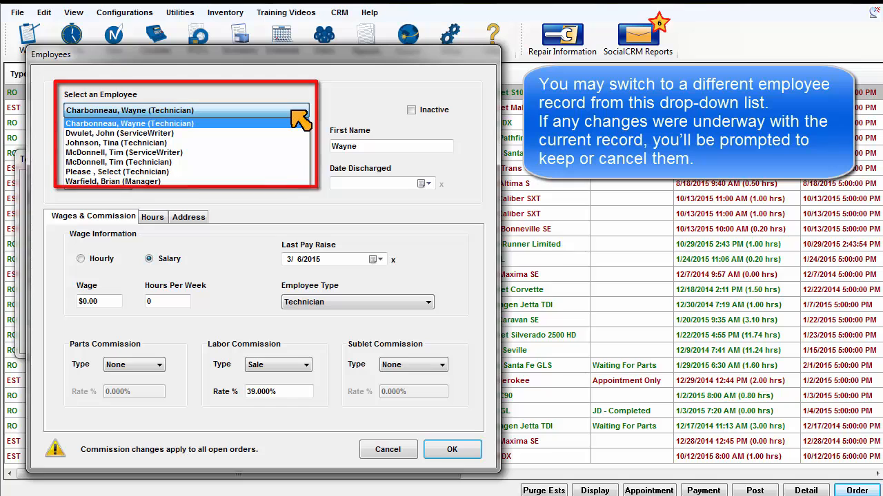
left_click(130, 110)
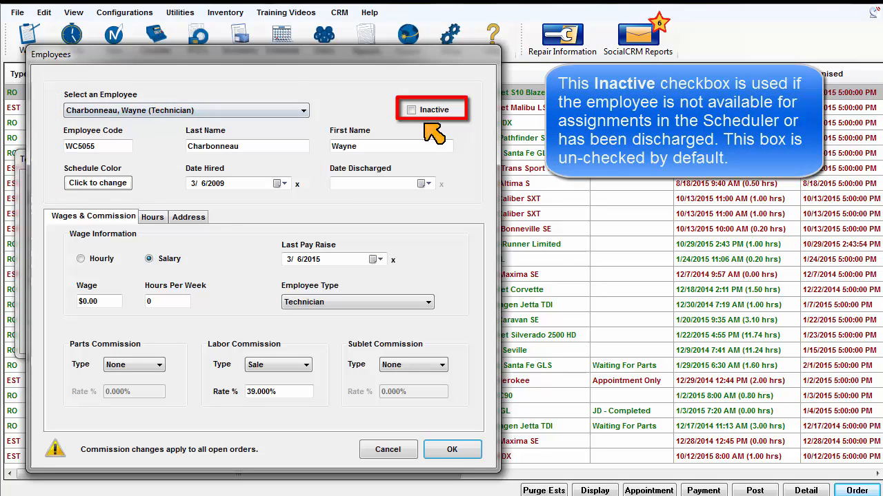
mouse_move(441, 138)
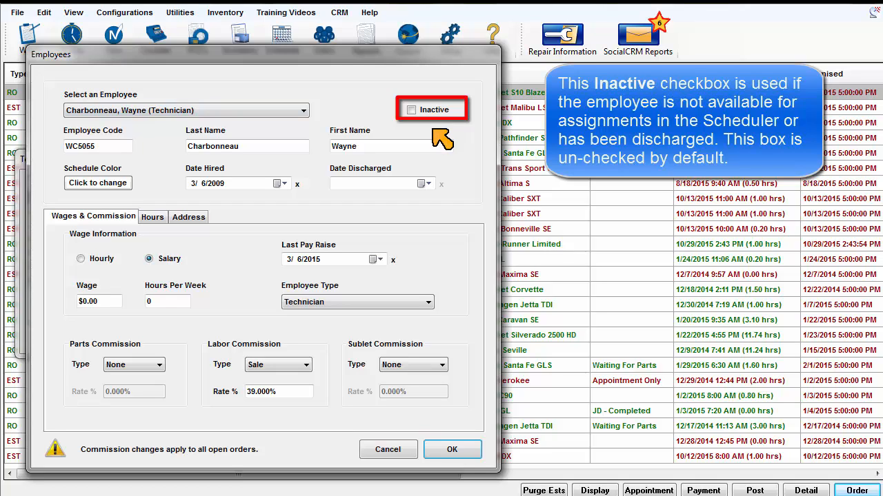
left_click(411, 110)
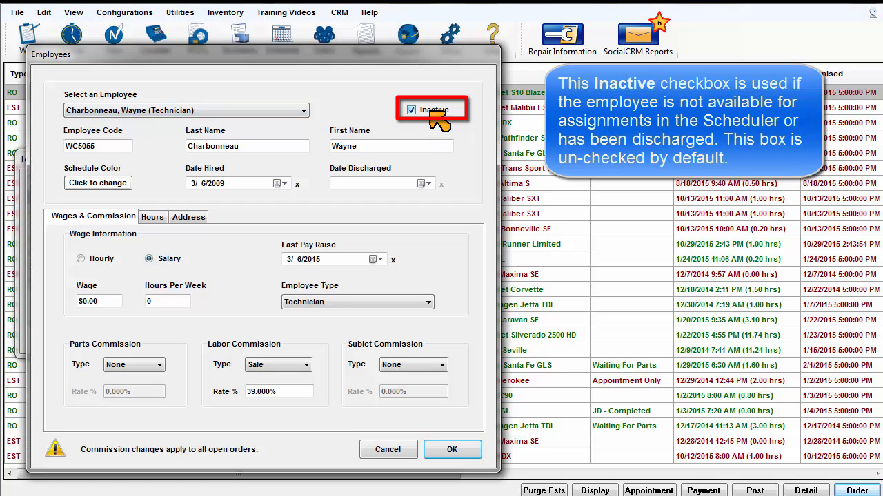
left_click(411, 110)
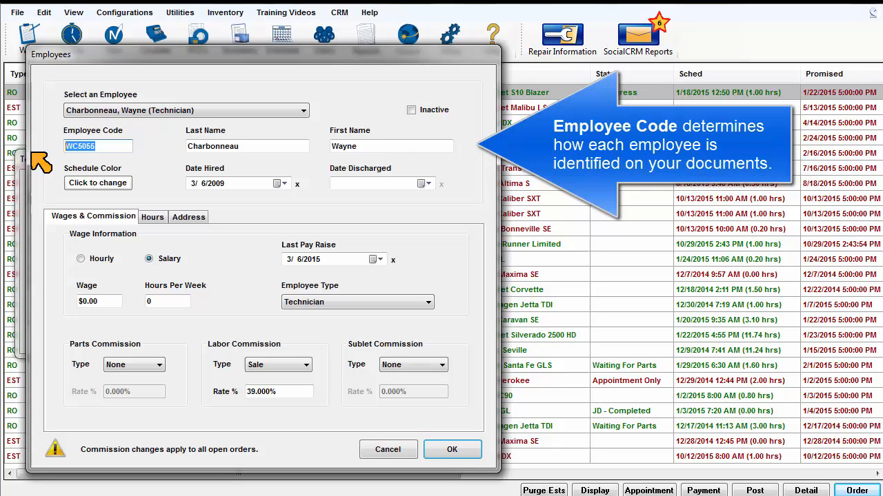
Assign teal as the technician's schedule color.
left_click(98, 146)
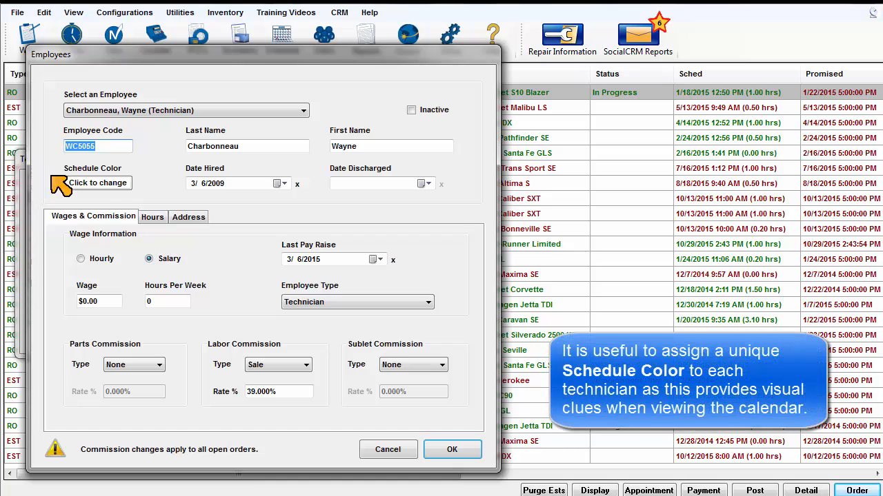
left_click(97, 183)
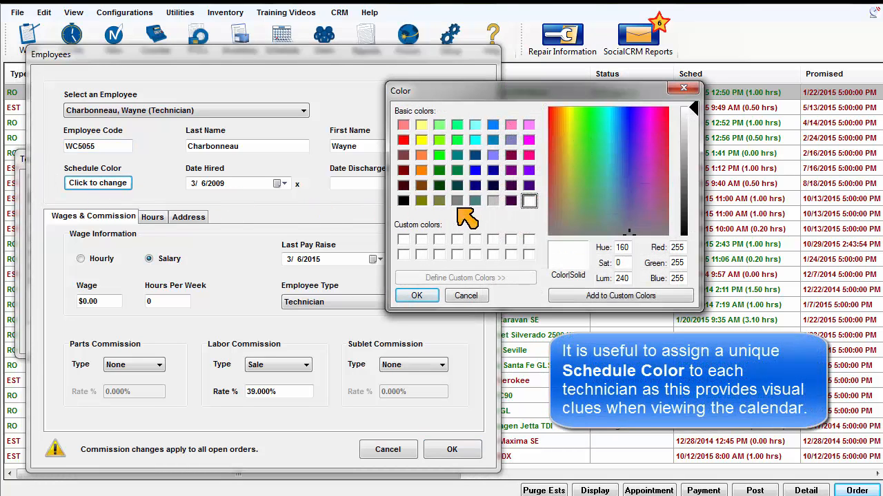
left_click(475, 201)
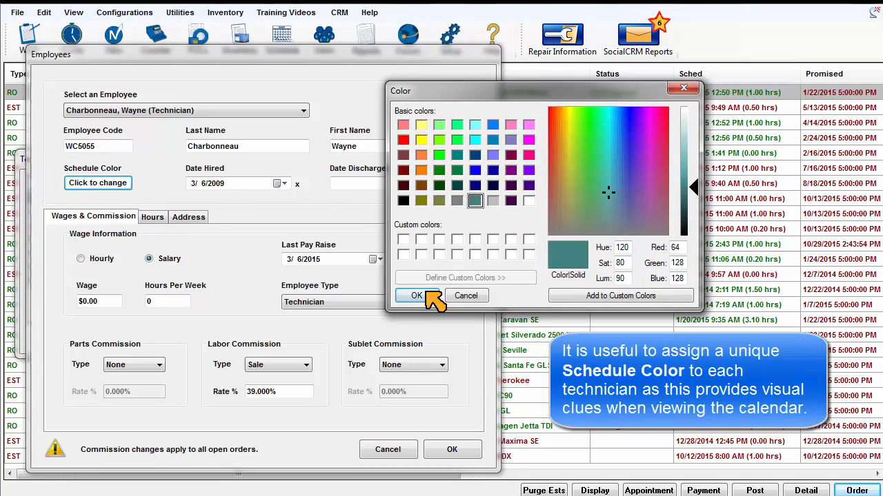
left_click(416, 295)
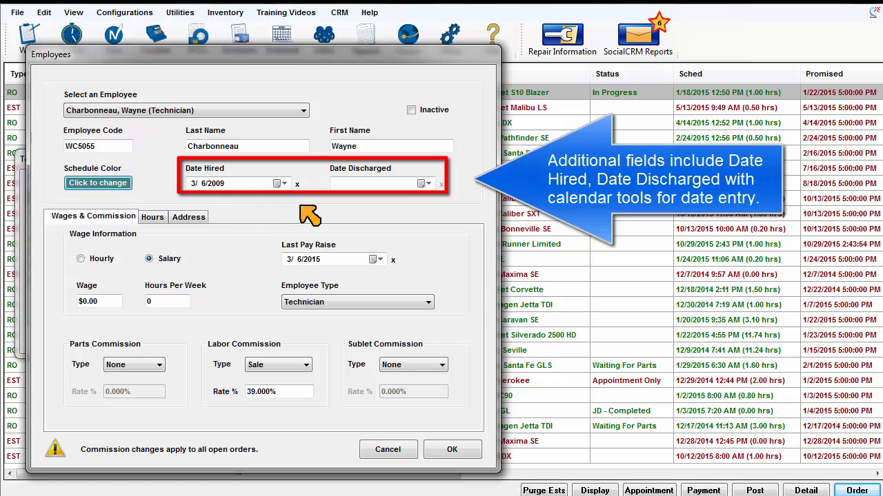
mouse_move(472, 210)
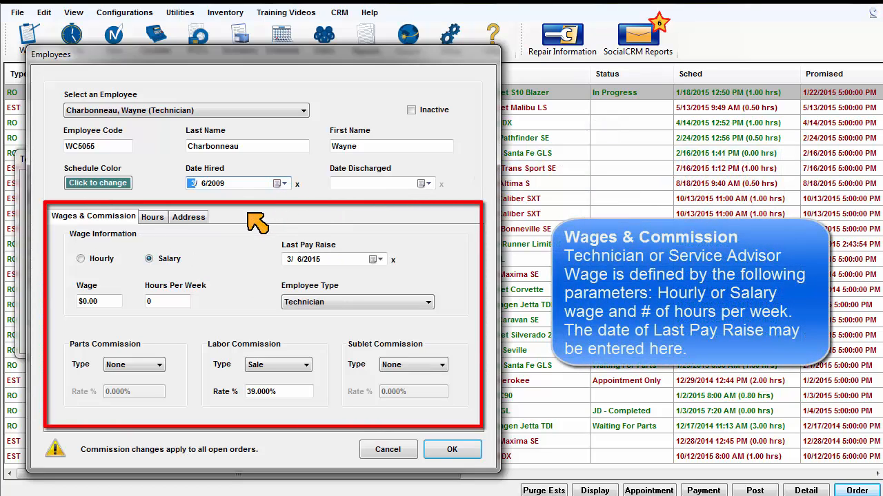
mouse_move(241, 267)
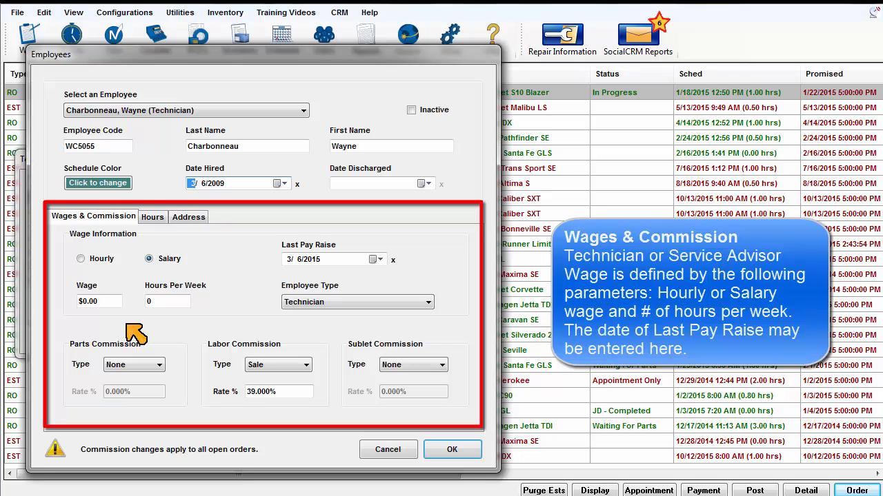
mouse_move(202, 322)
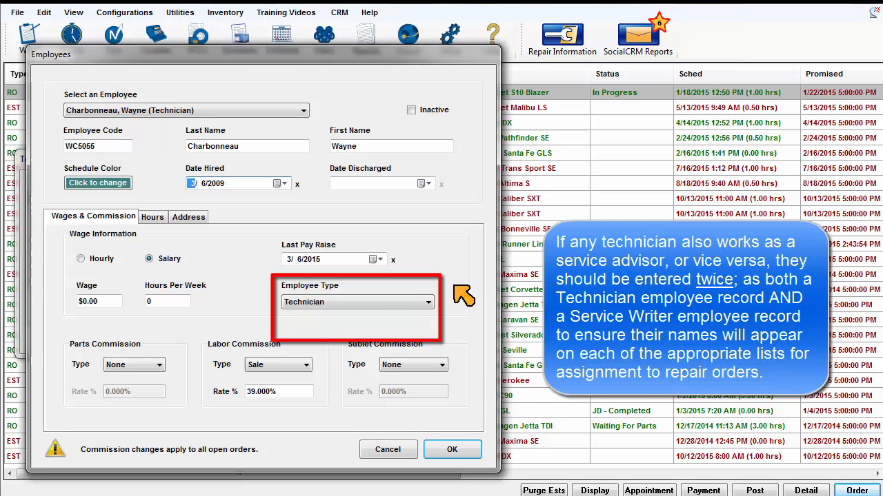
mouse_move(452, 307)
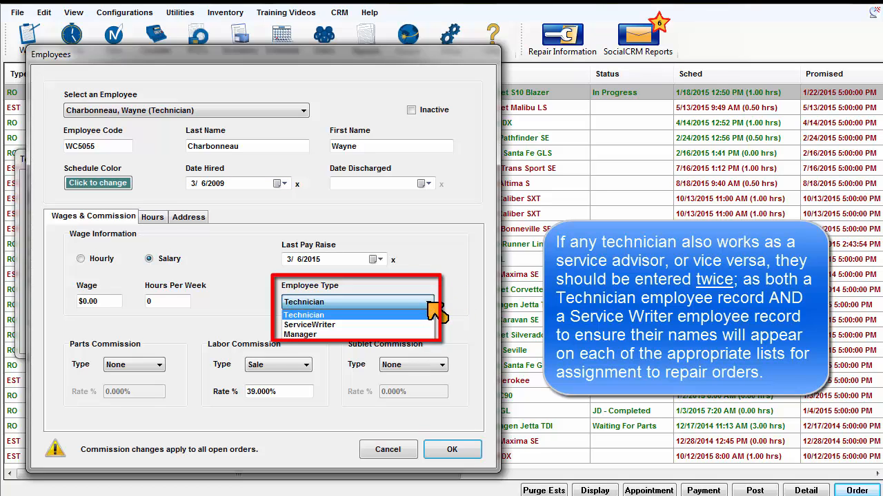
Keep type Technician and set Parts Commission Type to None, Labor Commission Sale 39%.
left_click(303, 302)
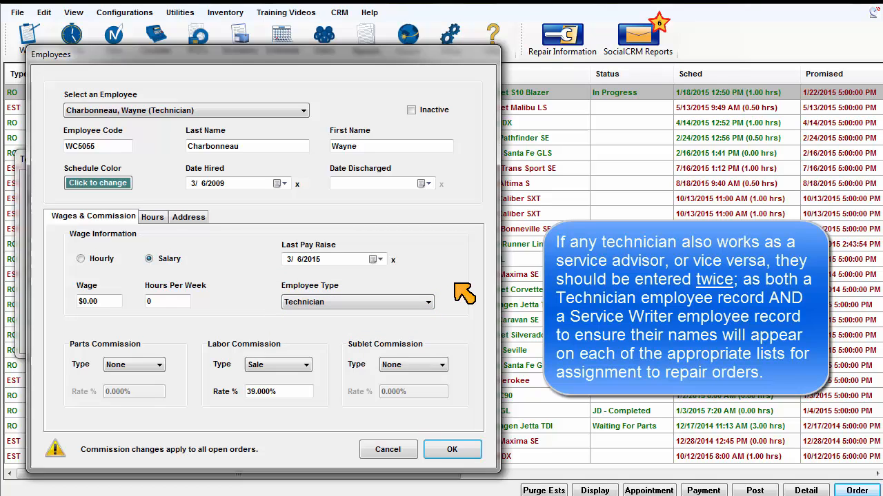
mouse_move(328, 120)
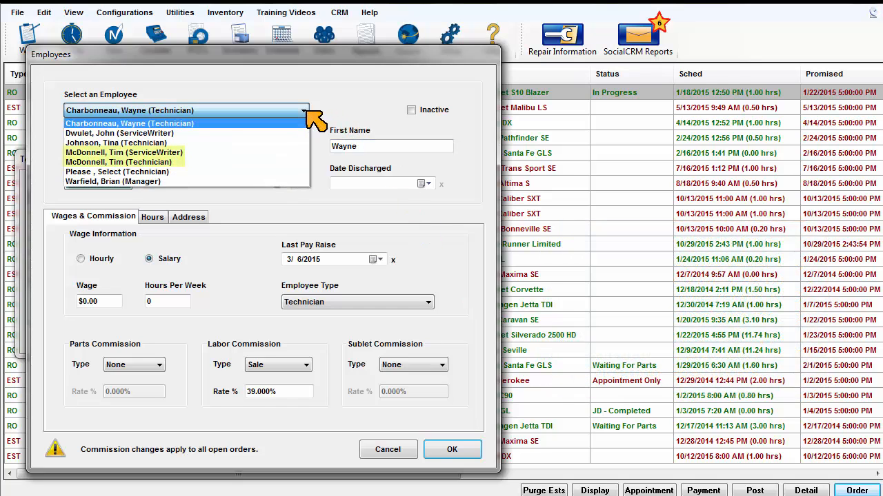
left_click(129, 110)
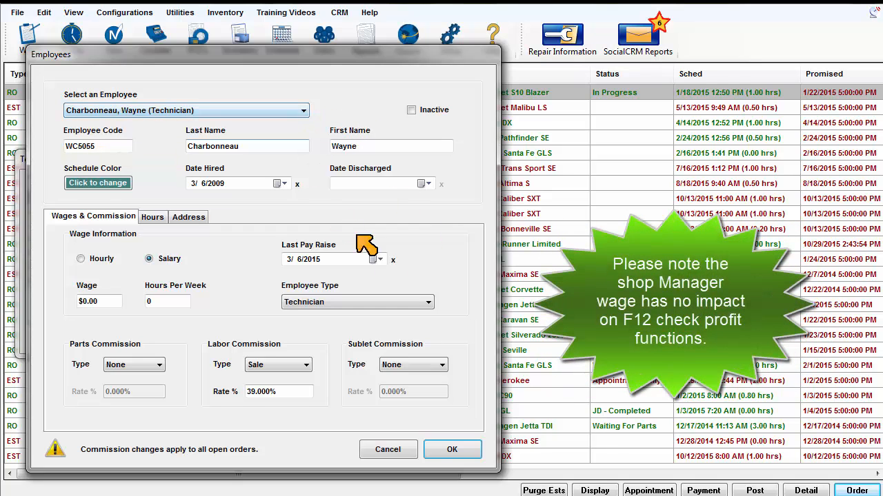
mouse_move(463, 301)
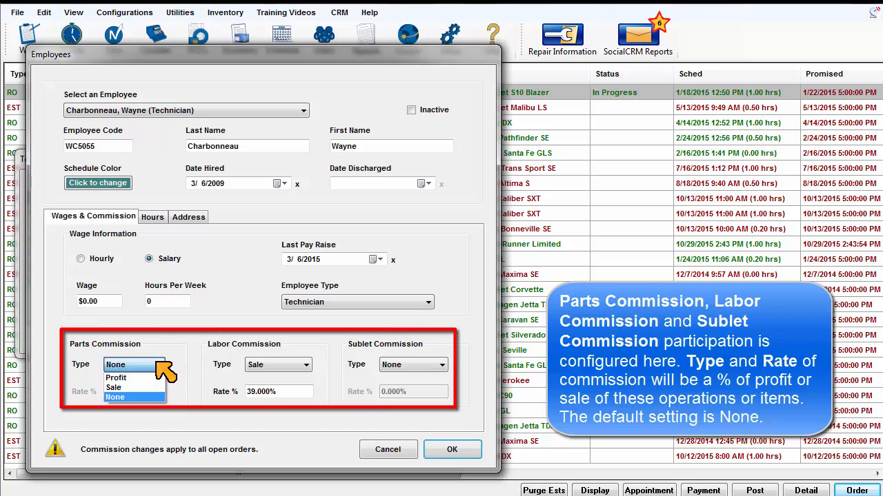
left_click(303, 364)
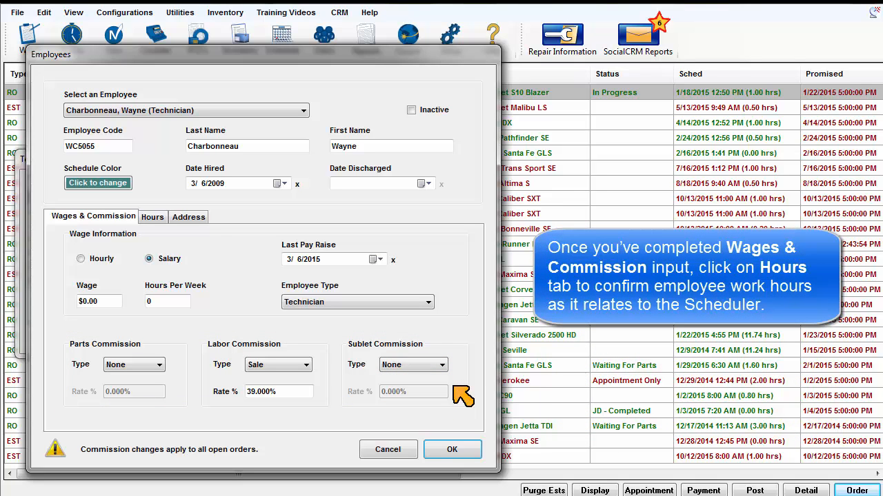
Show the Hours tab with Monday–Friday, 8:00 AM to 4:00 PM.
left_click(152, 217)
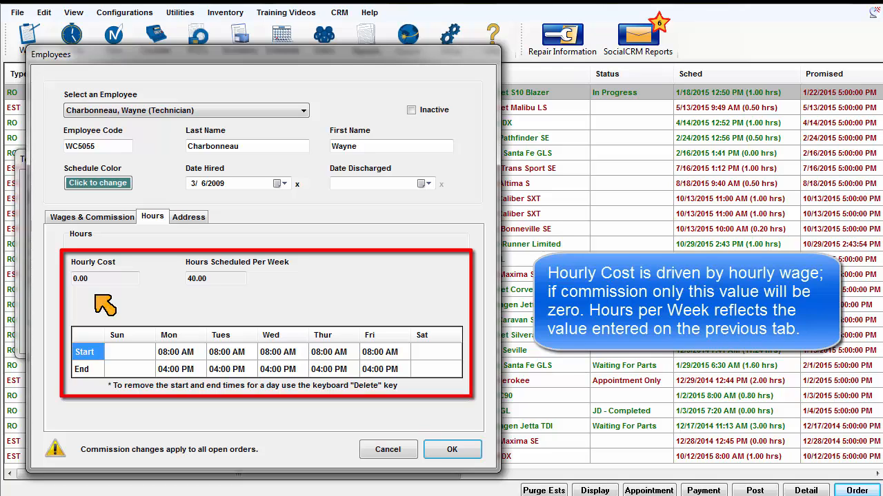
mouse_move(222, 301)
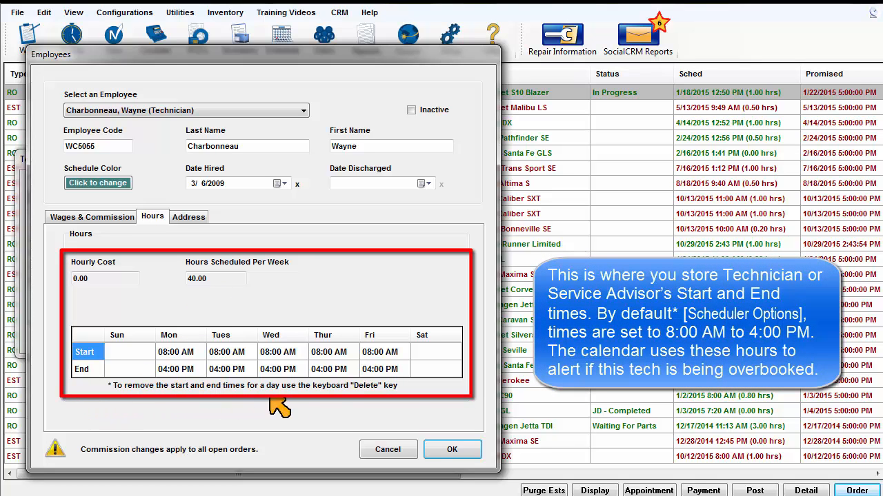
mouse_move(425, 410)
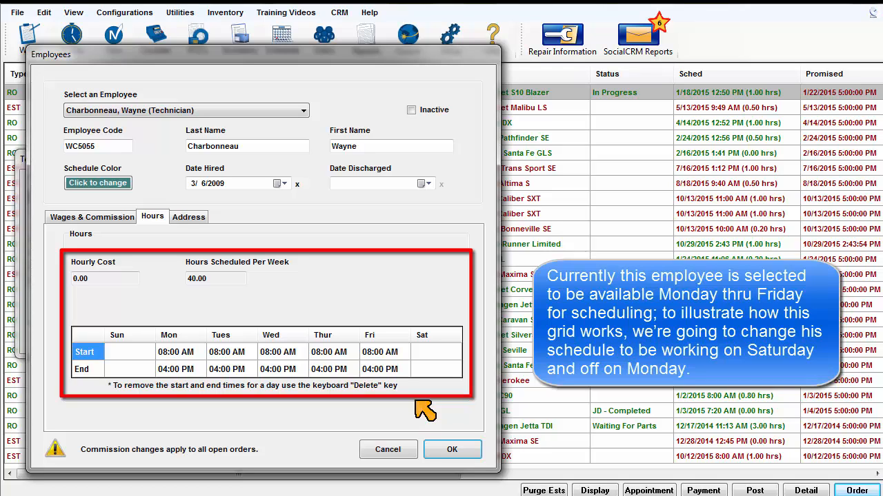
mouse_move(431, 393)
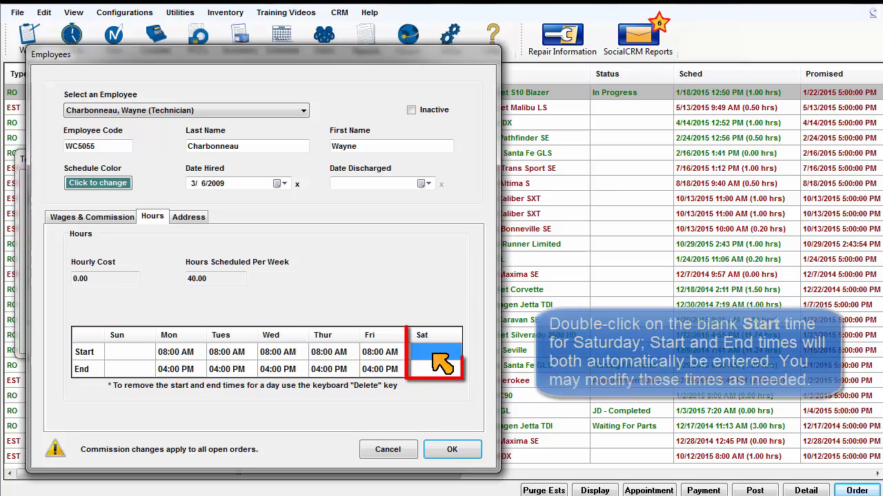
Fill Saturday with 8:00 AM–4:00 PM and clear Monday's start and end times.
double_click(434, 352)
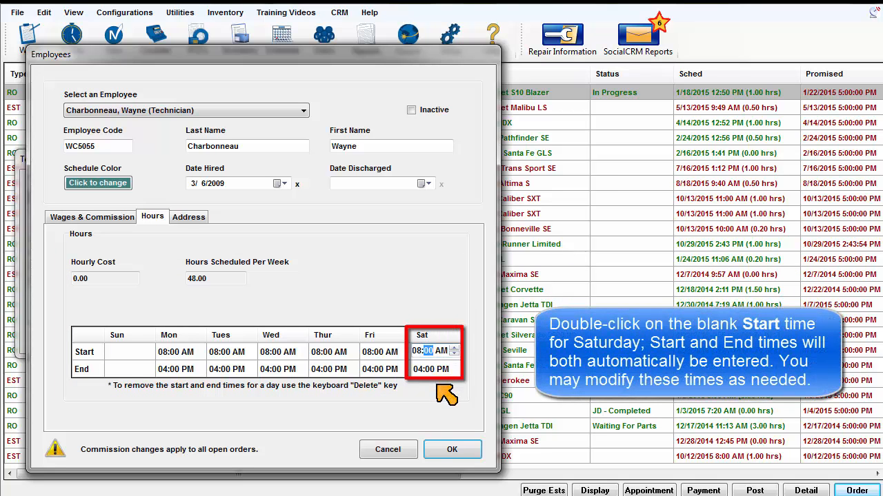
double_click(431, 352)
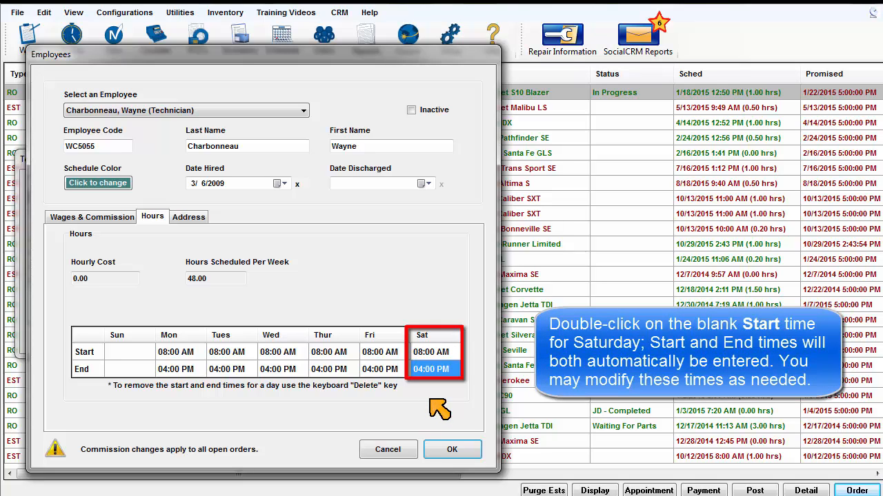
mouse_move(231, 410)
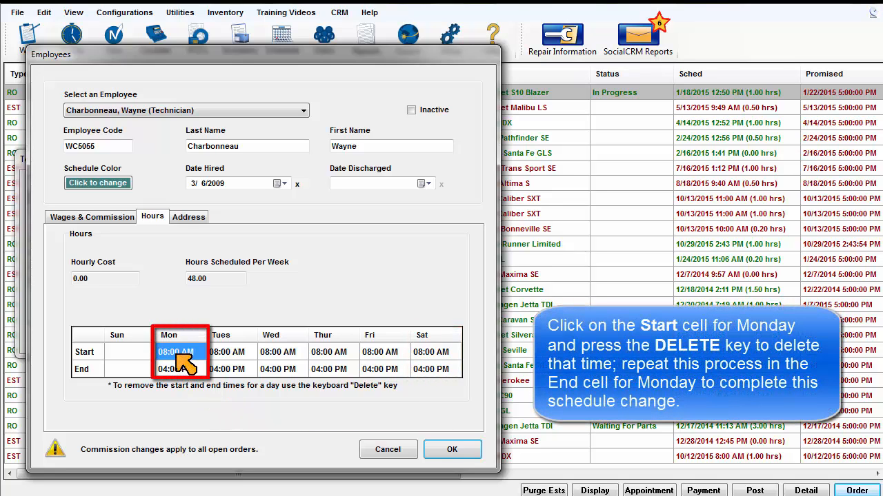
key("Delete")
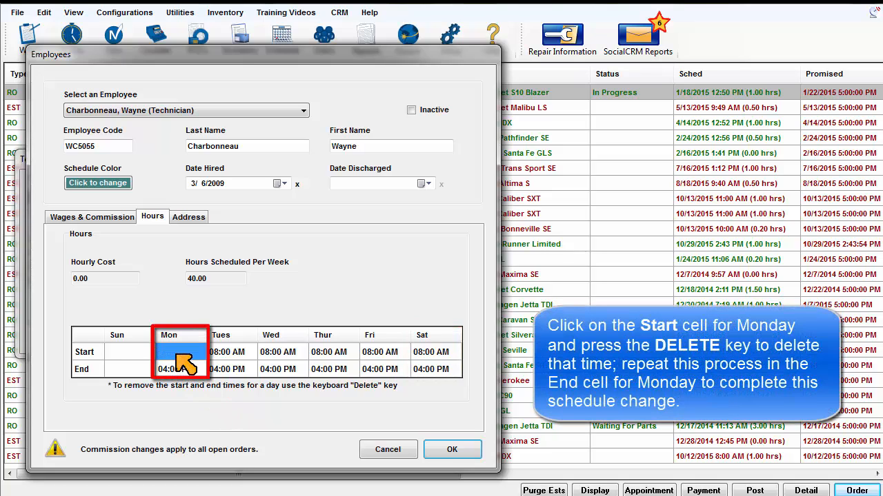
left_click(178, 369)
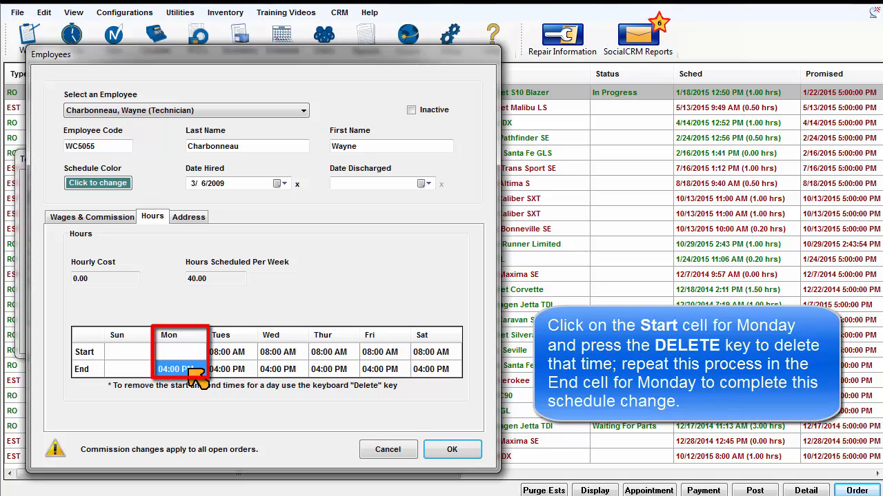
key("Delete")
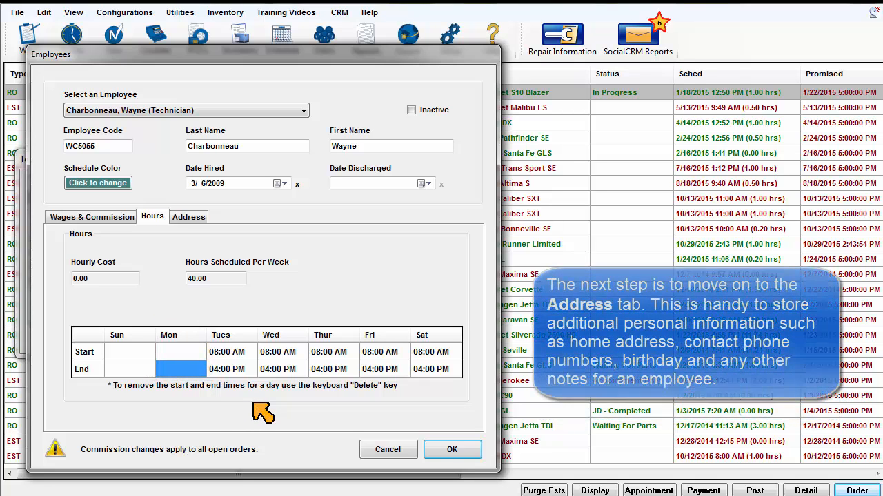
mouse_move(189, 217)
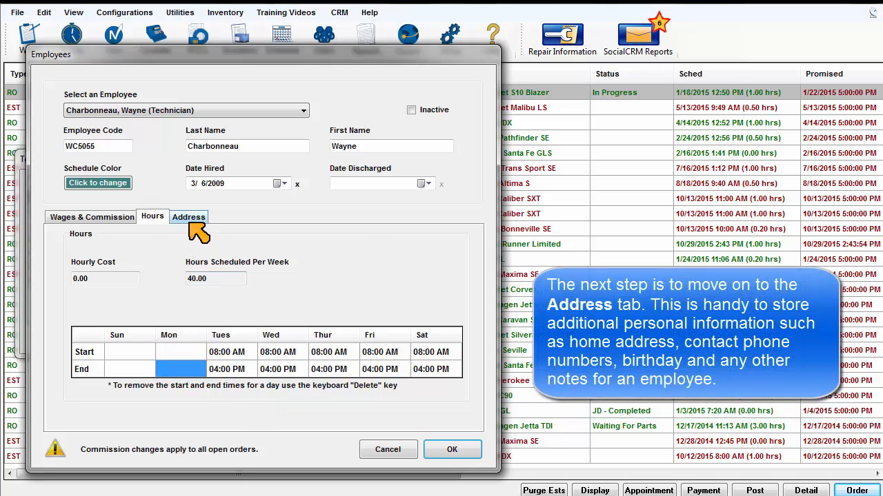
Show the Address tab with home address, phone, email and birthday.
left_click(188, 217)
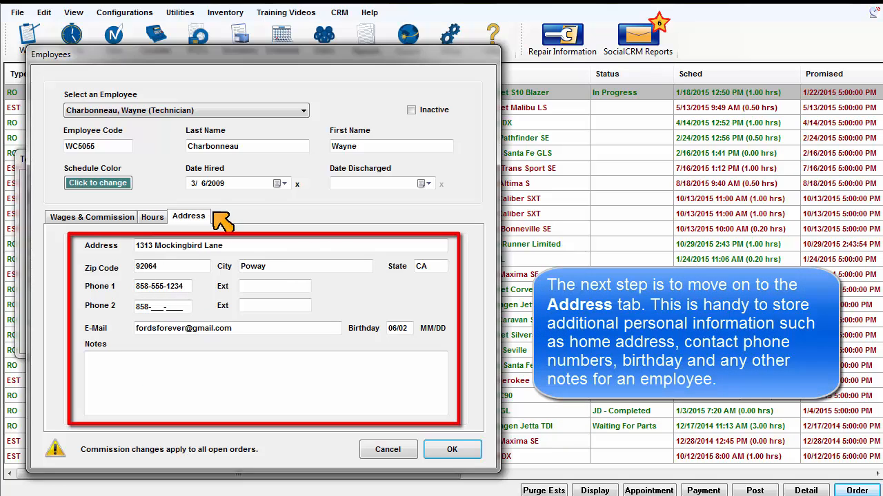
mouse_move(474, 316)
type("Notes")
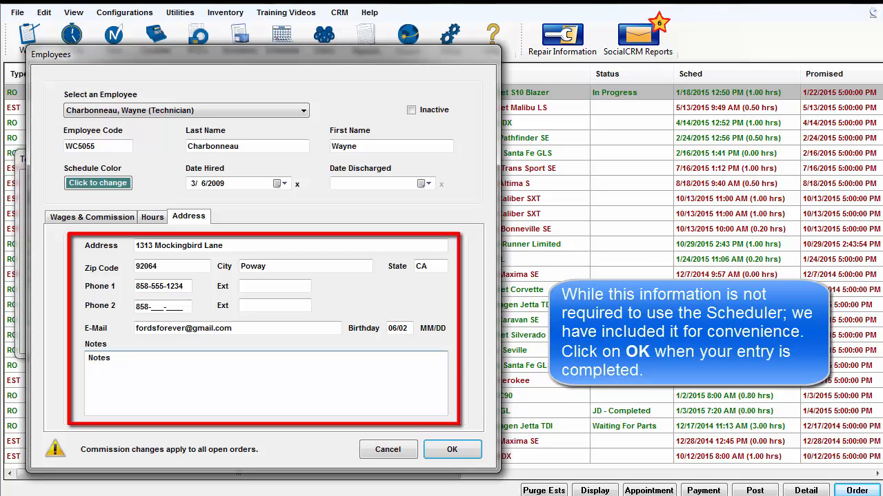
mouse_move(468, 424)
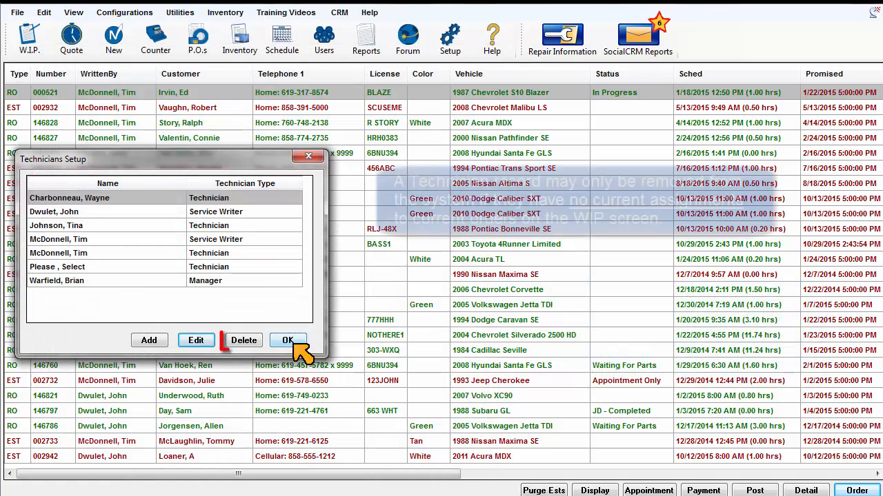
Attempt deleting the technician, dismiss the 'Cannot delete current technicians' warning, and close the list.
left_click(244, 340)
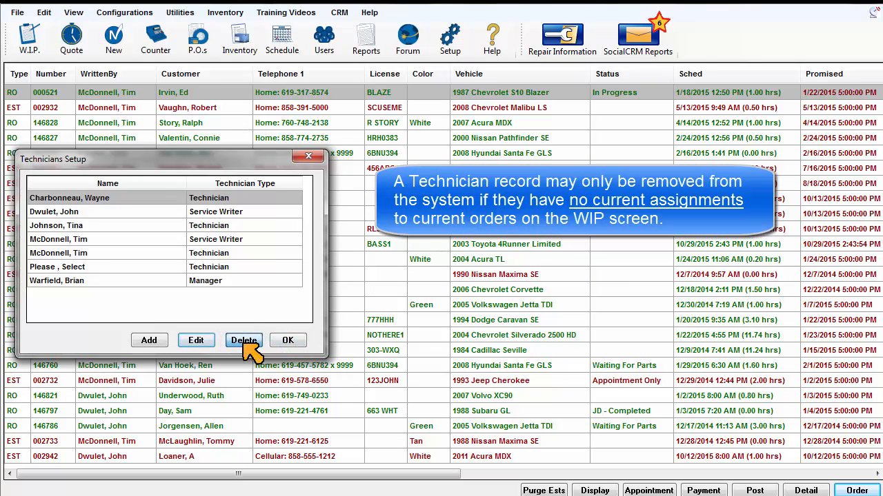
left_click(244, 340)
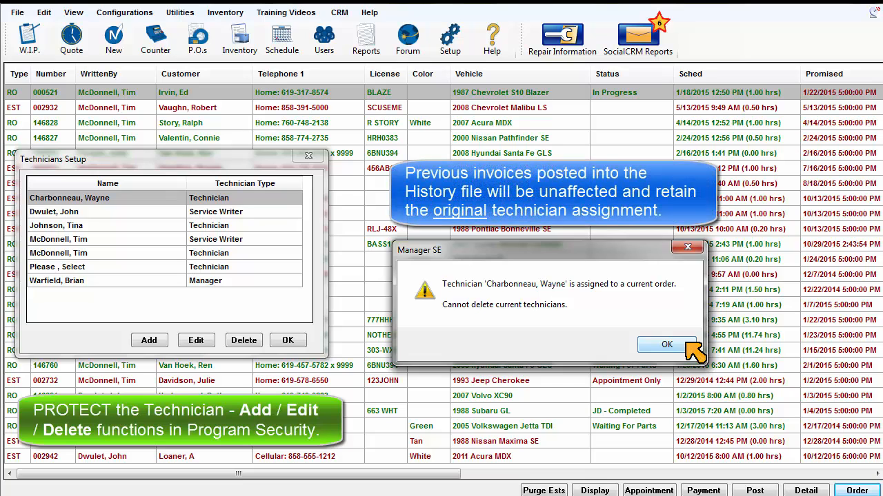
left_click(666, 344)
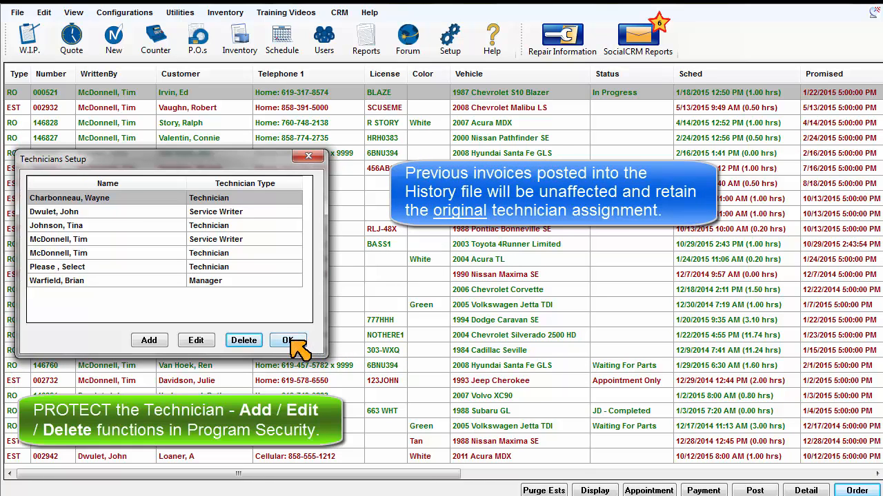
left_click(287, 340)
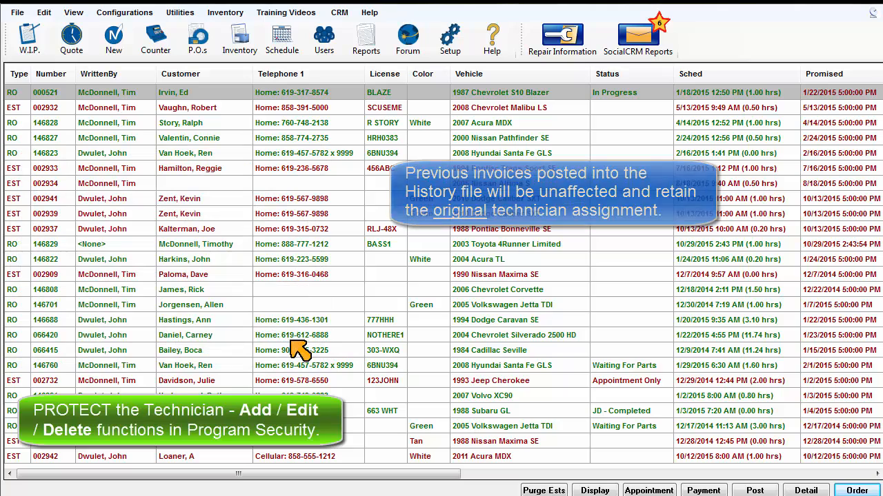